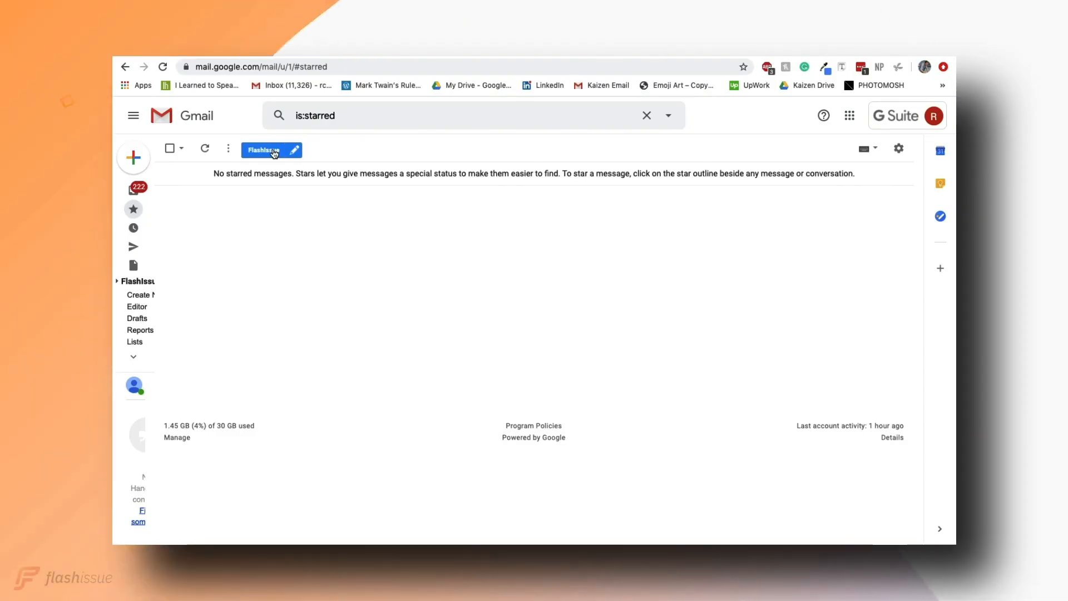
Step: Start a new FlashIssue email from a template and scroll the gallery to Business Invite
click(264, 149)
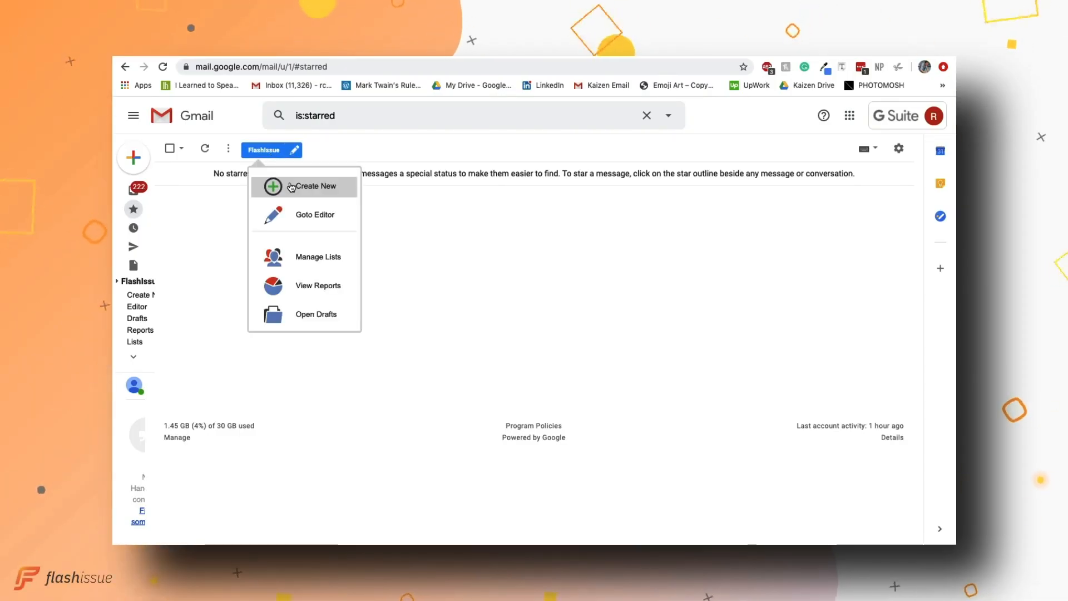
click(316, 186)
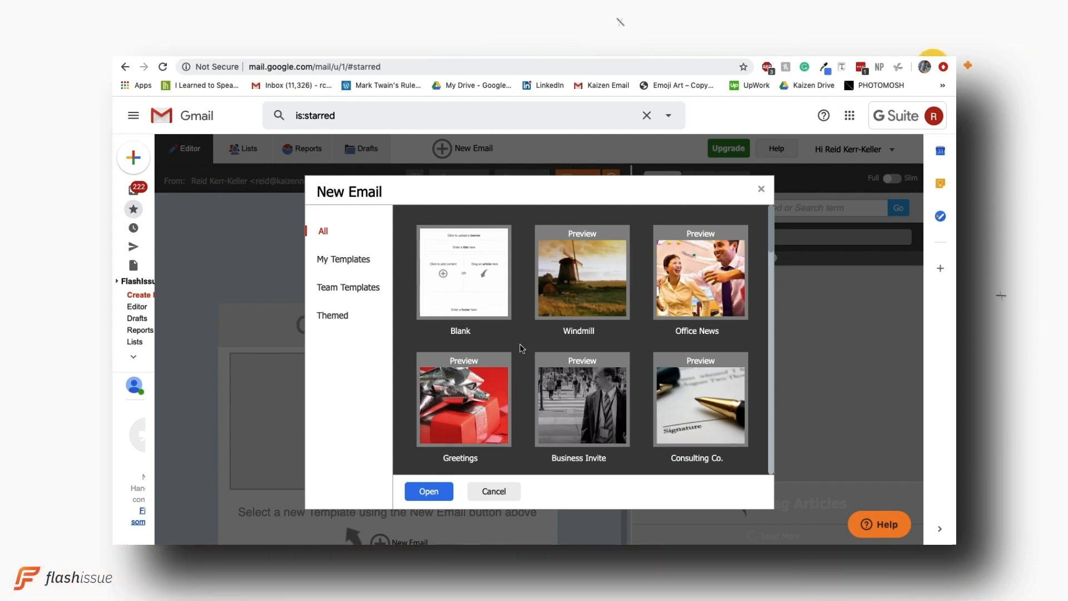
scroll(down, 3)
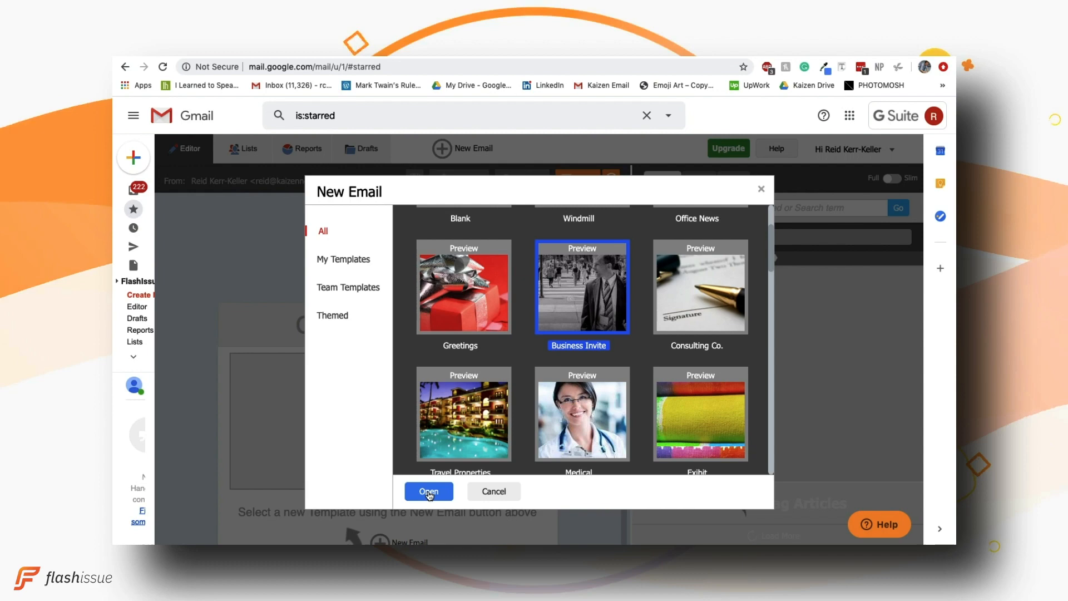
Step: Open the Business Invite template and relabel the WHY WINDPOWER? button 'Click this'
click(428, 491)
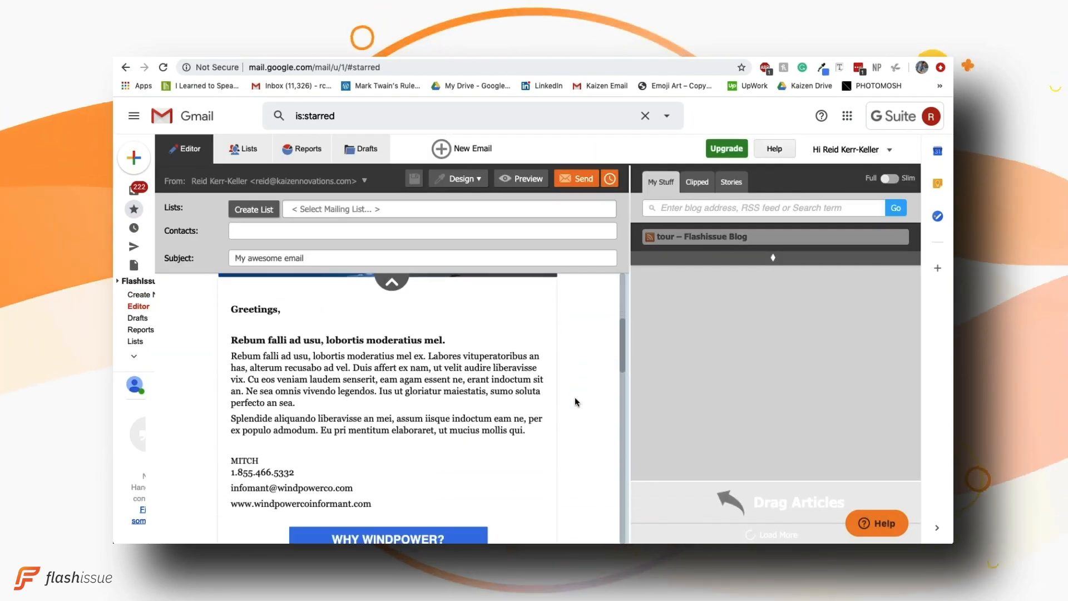
click(387, 538)
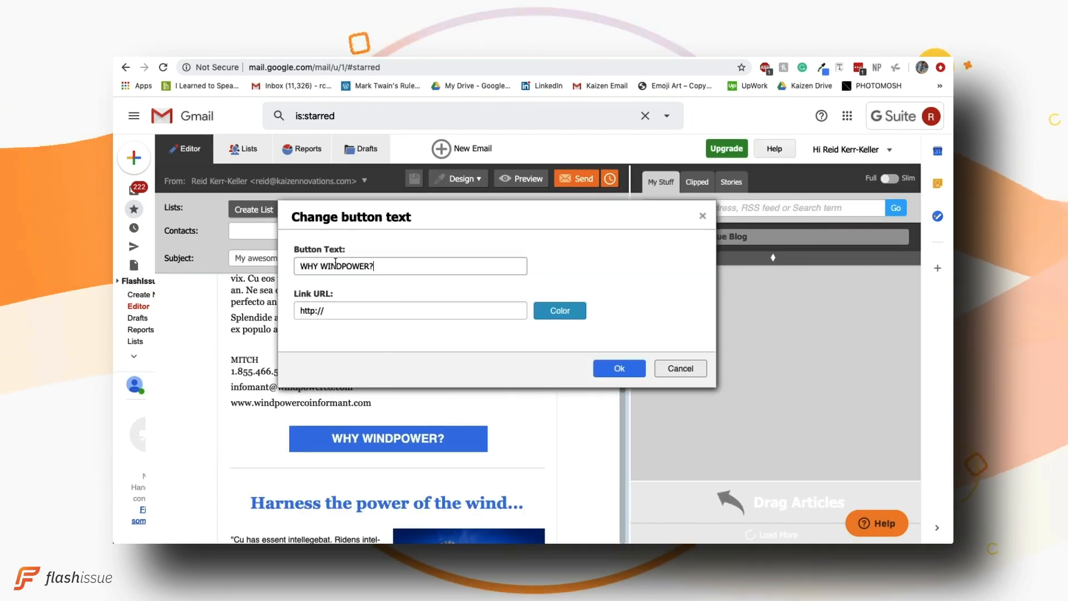
text(Click this)
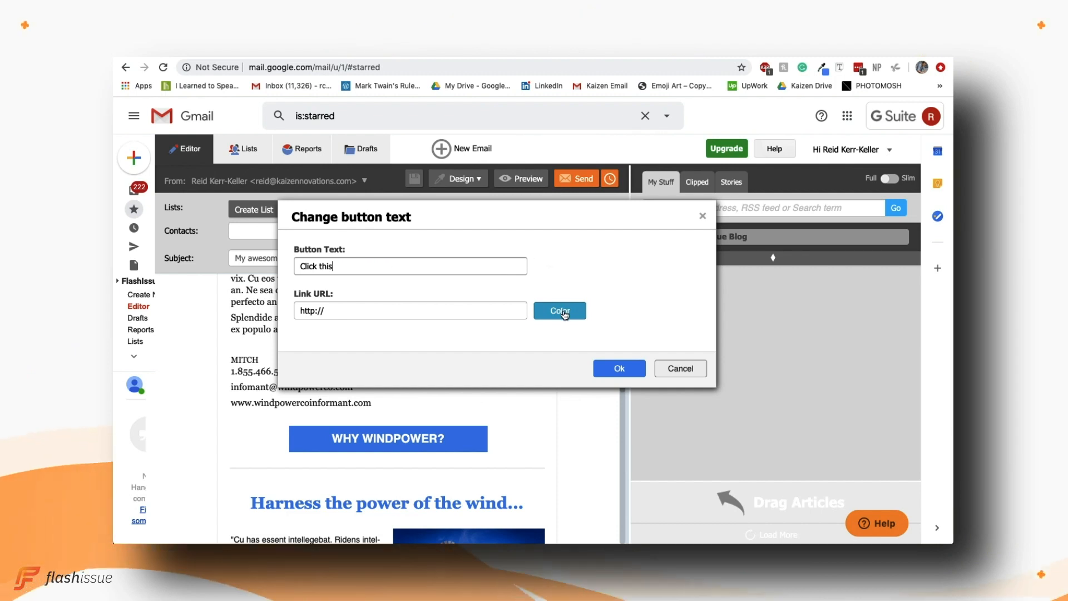
click(558, 310)
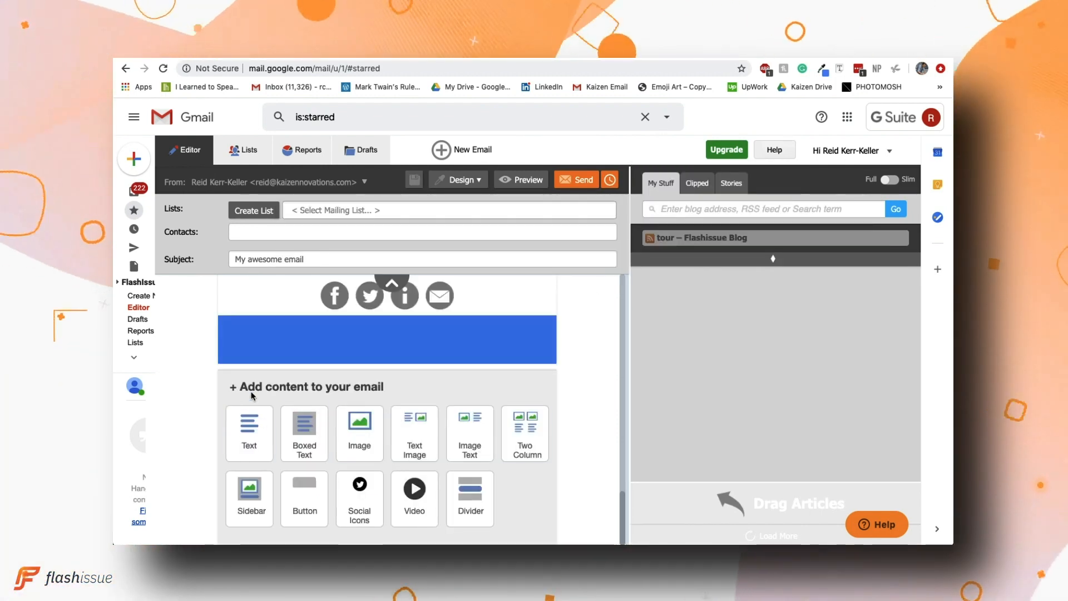
click(359, 422)
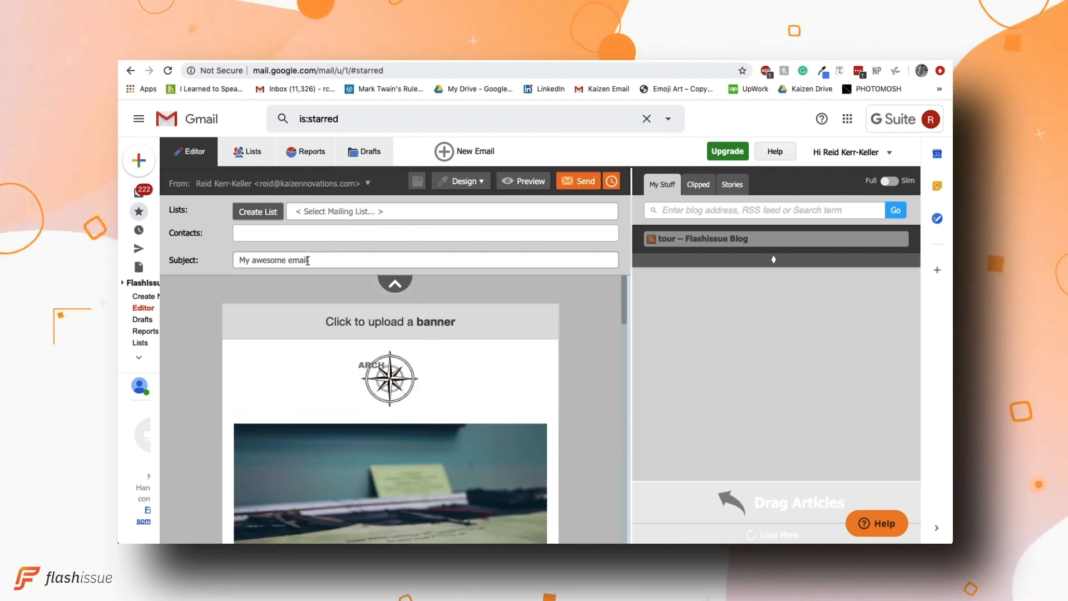
Step: Set the subject to 'A catchy title' and choose its delivery schedule time zone
text(A catchy title)
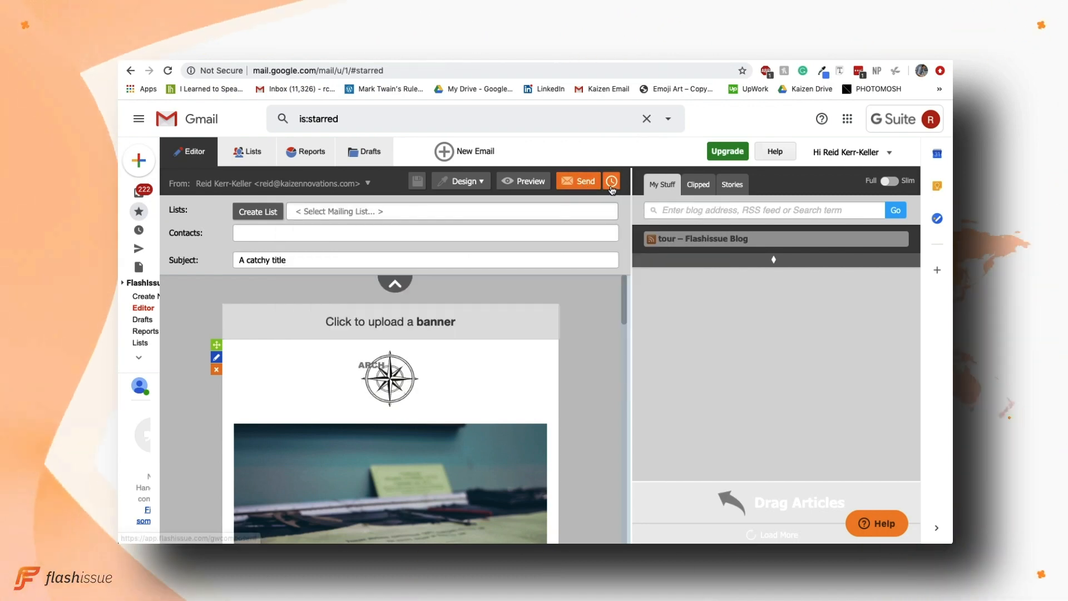
click(610, 181)
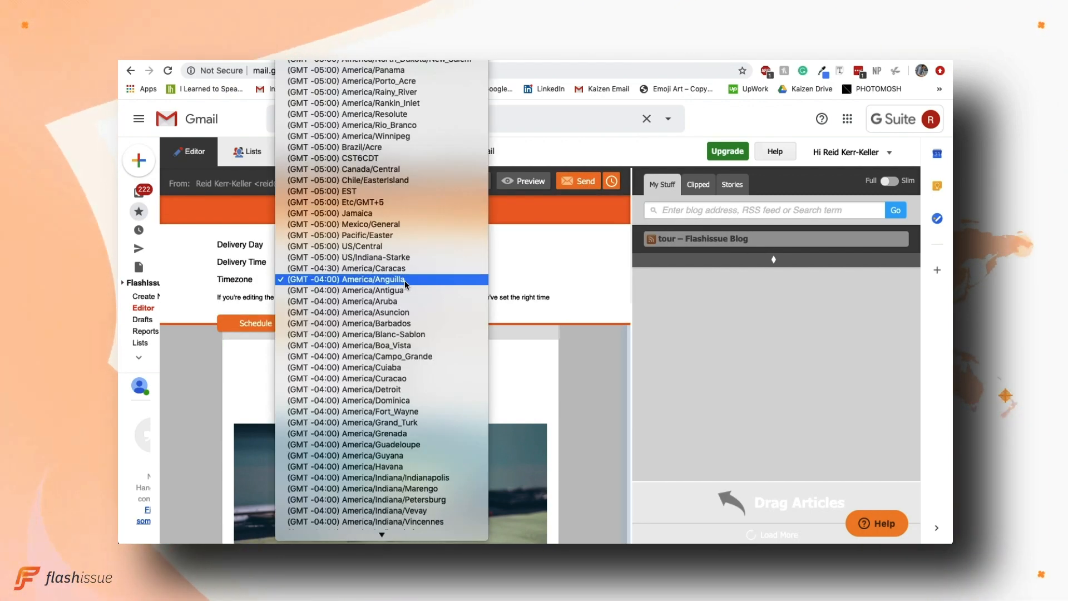
click(348, 279)
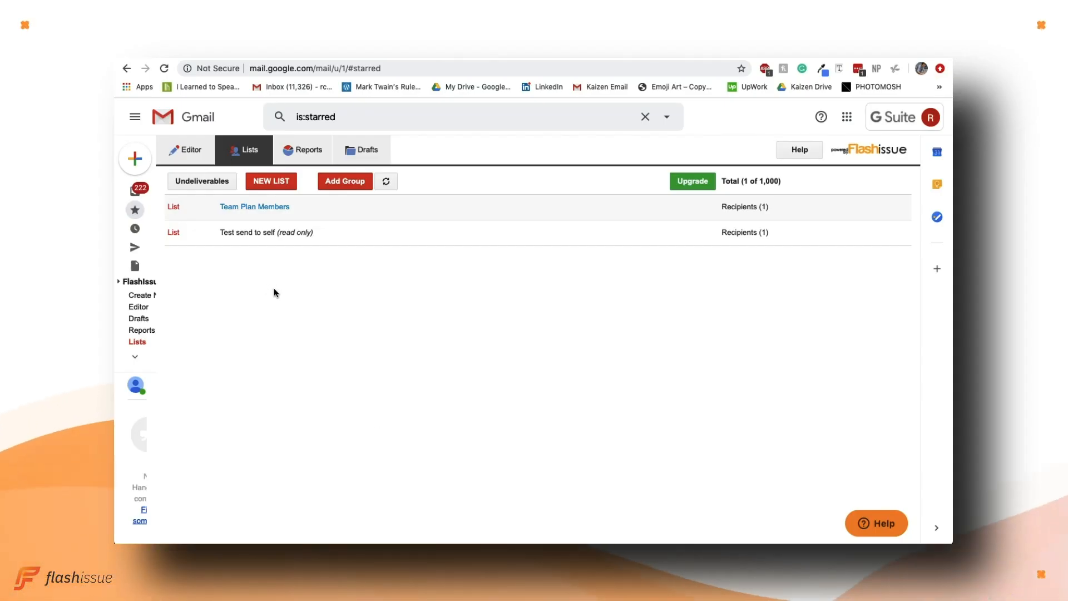
mouse_move(349, 185)
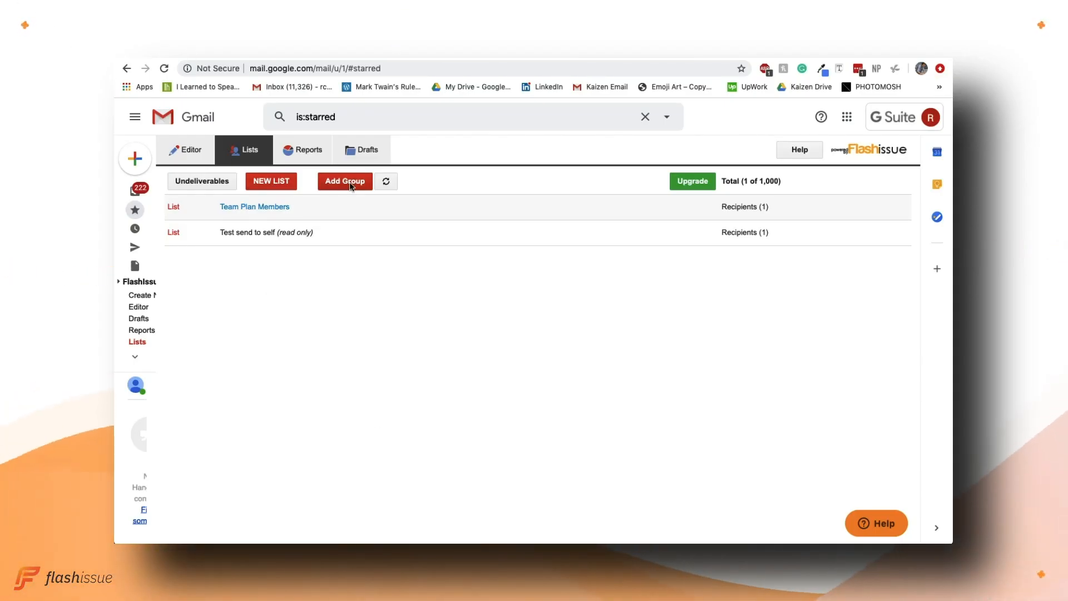
Step: Create the empty mailing list 'My List', then view the 'A catchy title' report
click(270, 180)
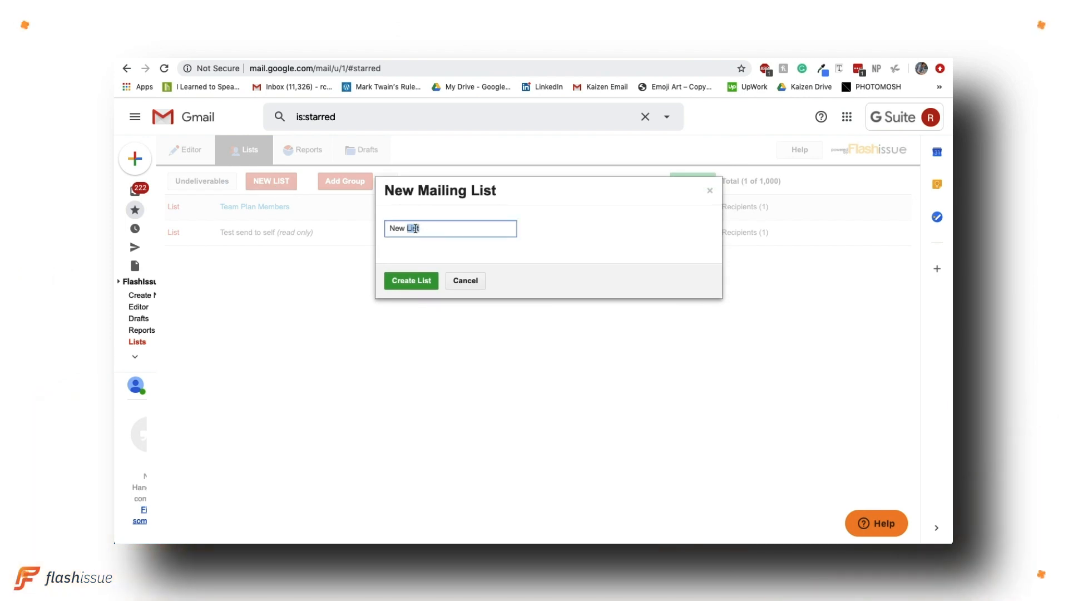
click(410, 280)
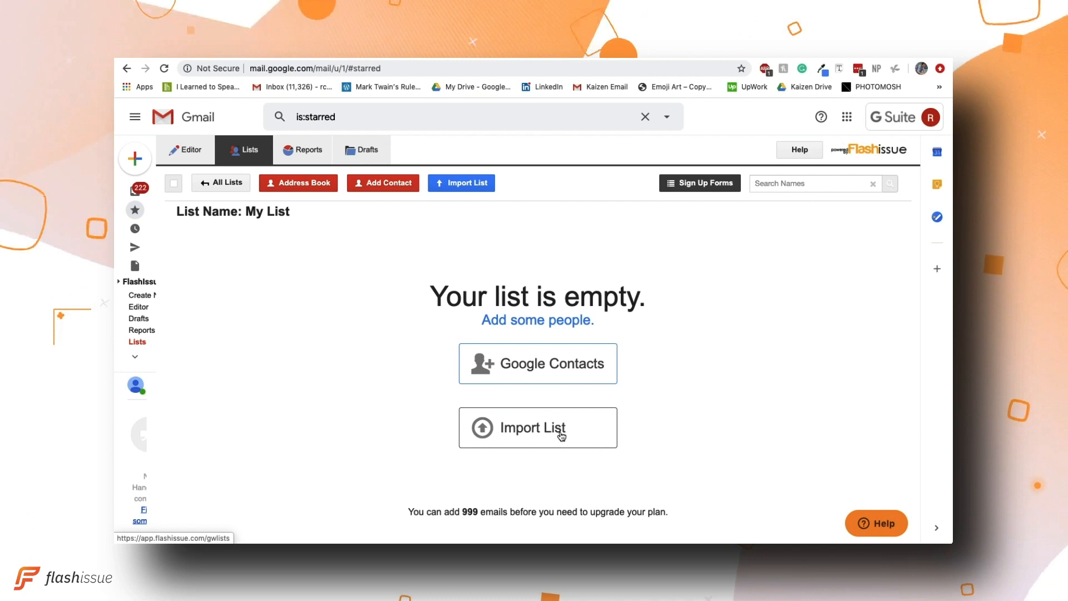
click(316, 150)
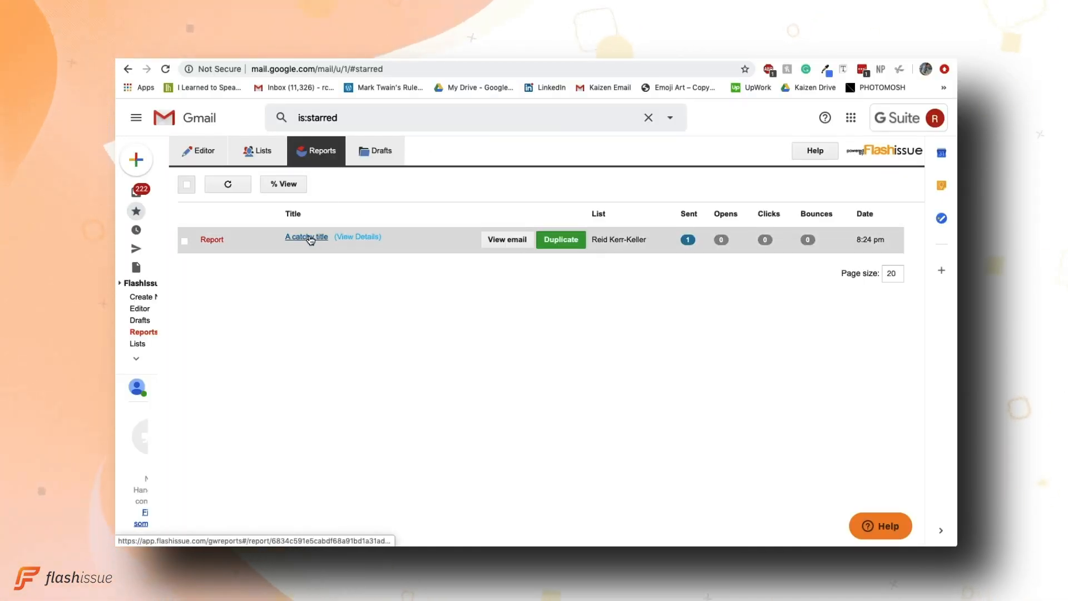
click(306, 236)
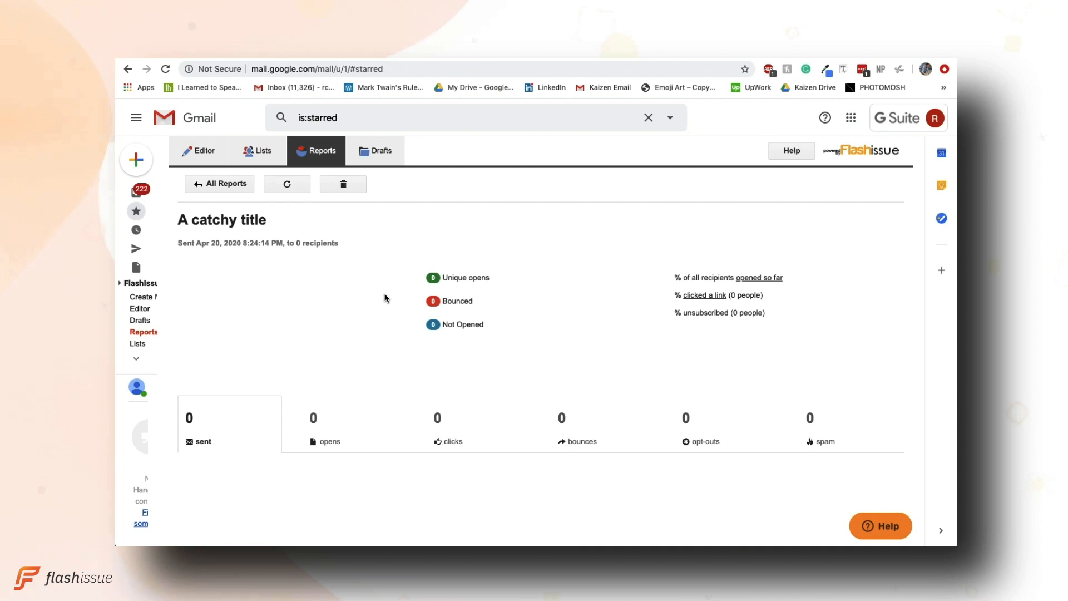